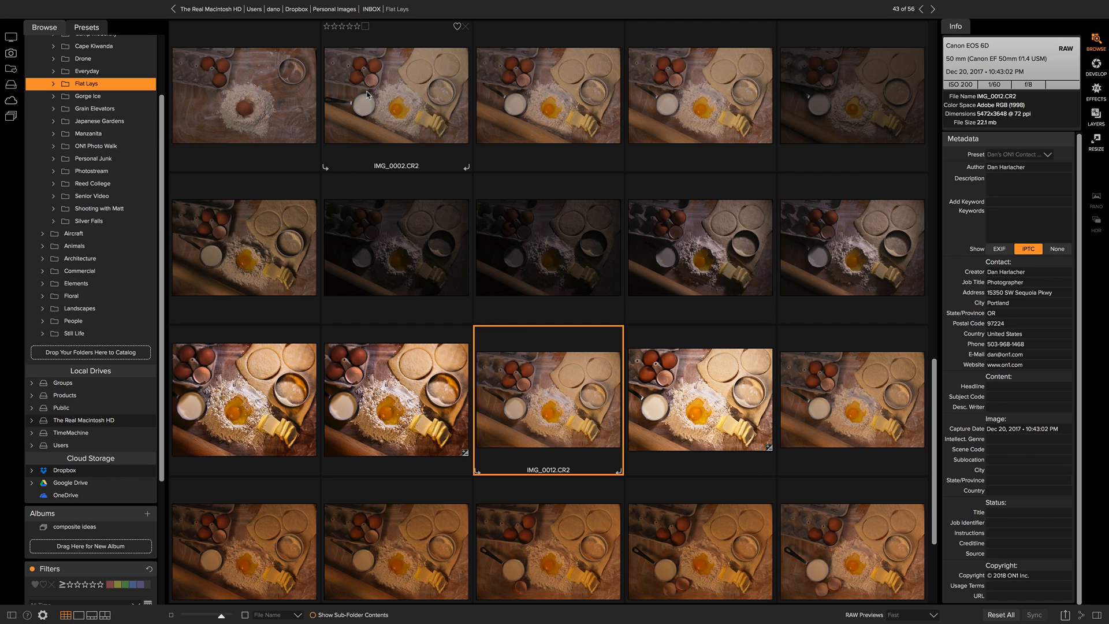
mouse_move(367, 94)
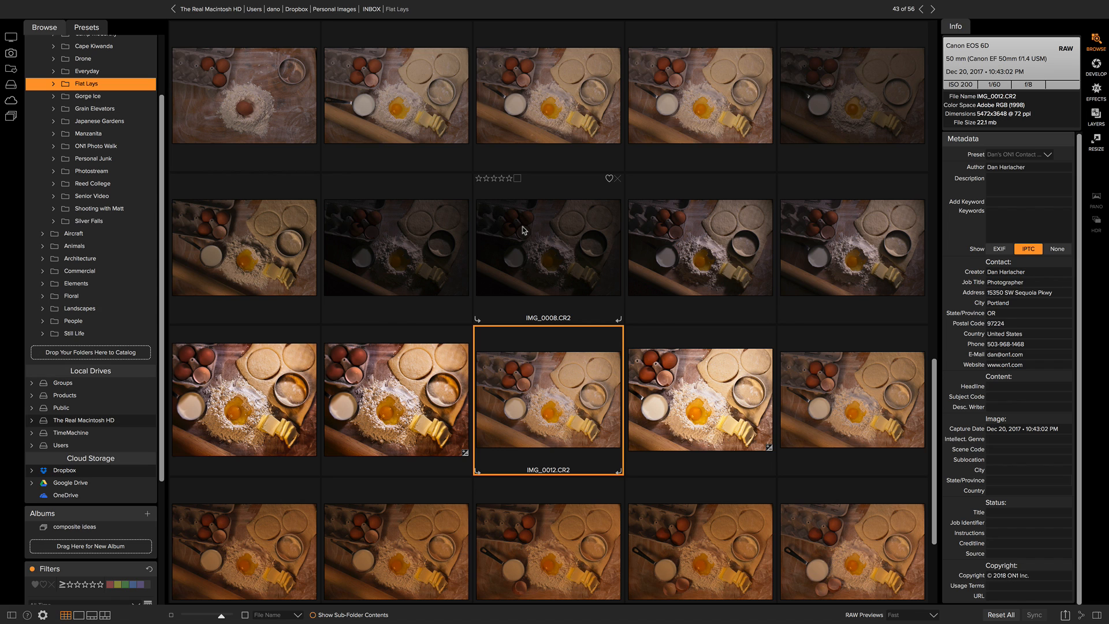
mouse_move(543, 305)
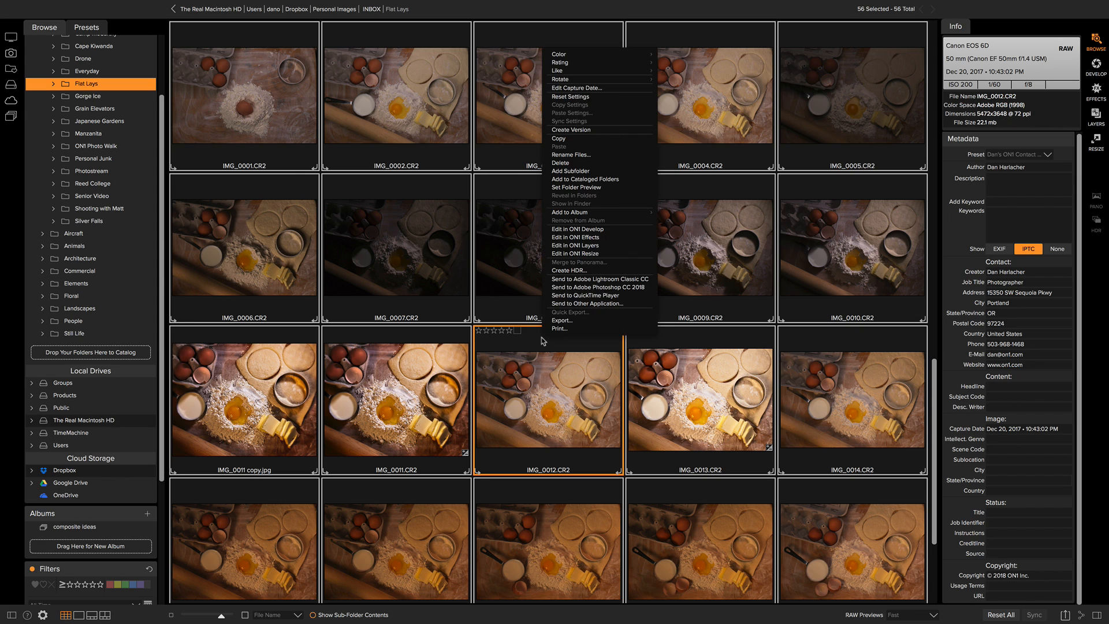
mouse_move(586, 220)
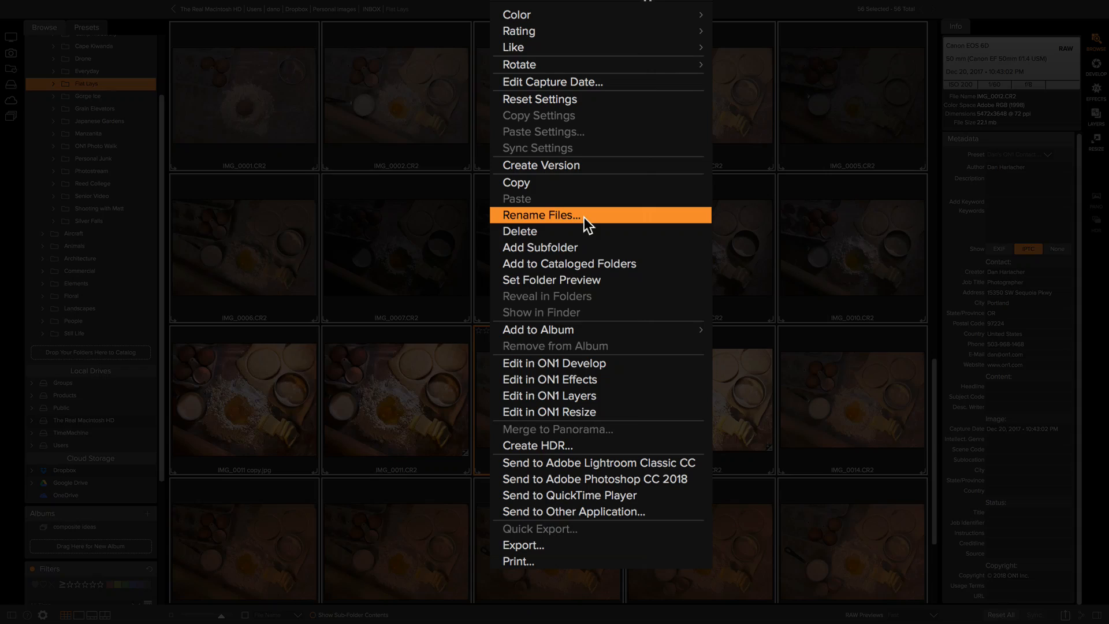
Start Rename Files for all 56 selected Flat Lays photos.
click(540, 215)
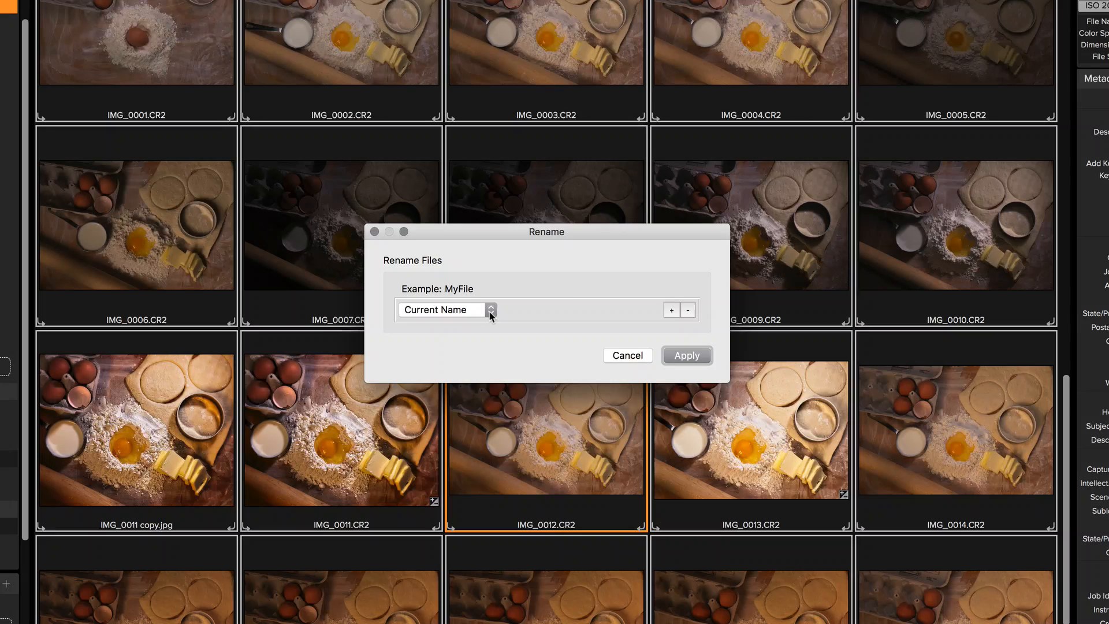
Change the first name part from Current Name to Text.
click(443, 309)
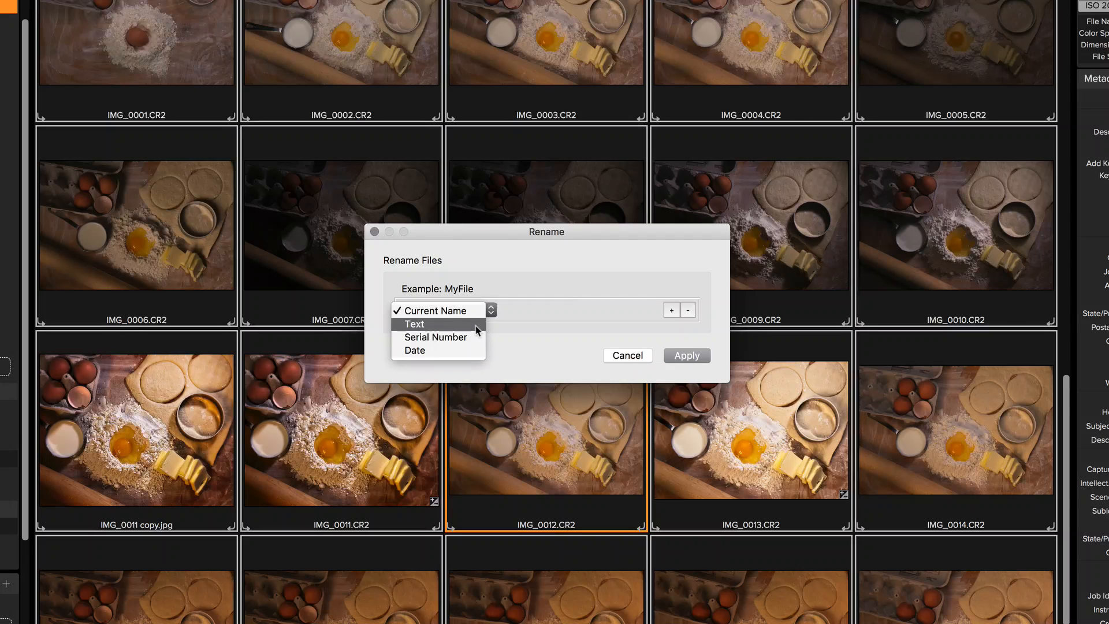
mouse_move(435, 336)
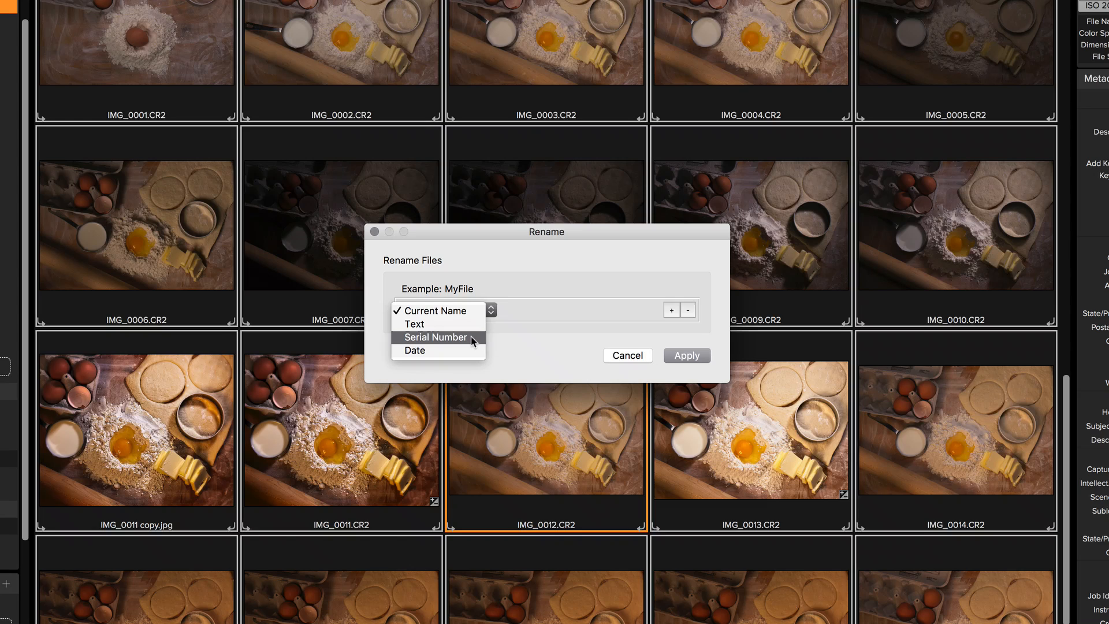
mouse_move(460, 350)
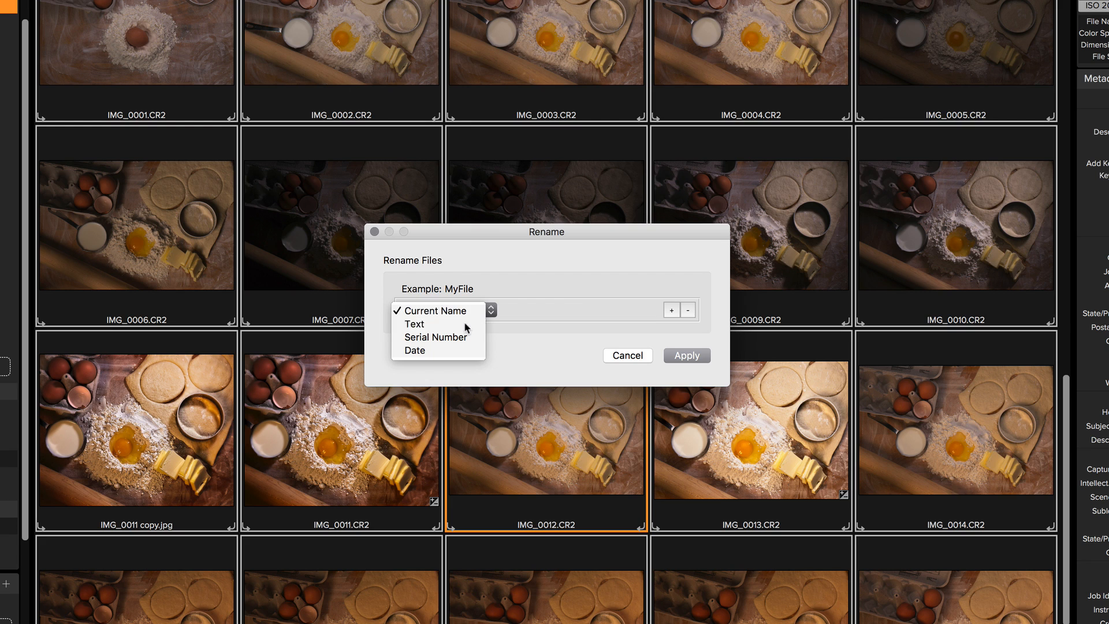
click(414, 323)
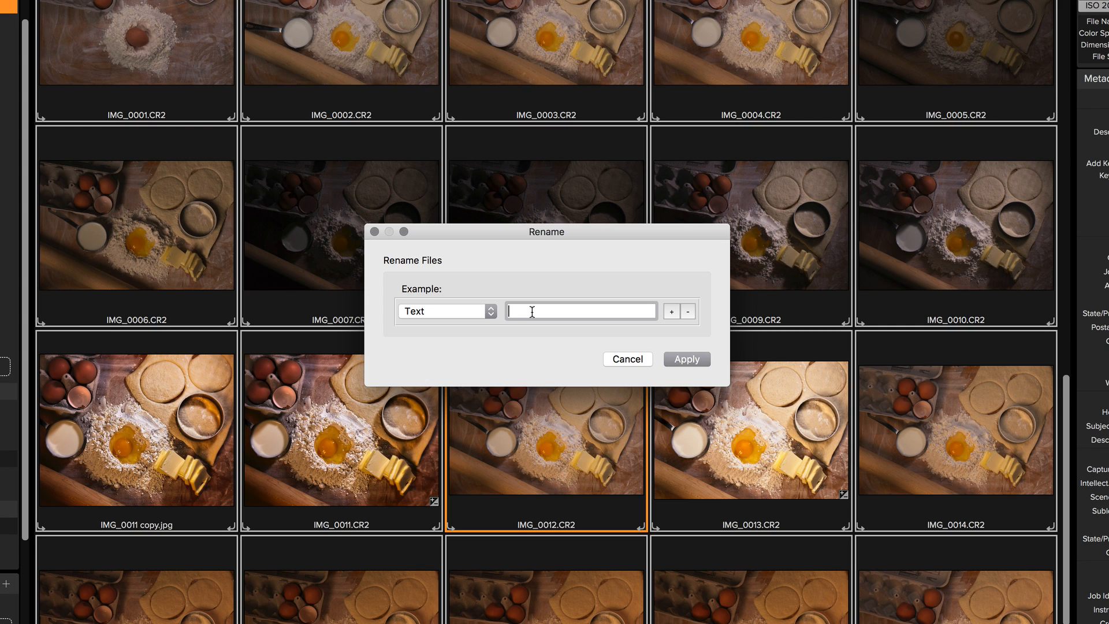
Enter Flat_Lays_ as the text part and add a second name part.
text(Flat_L)
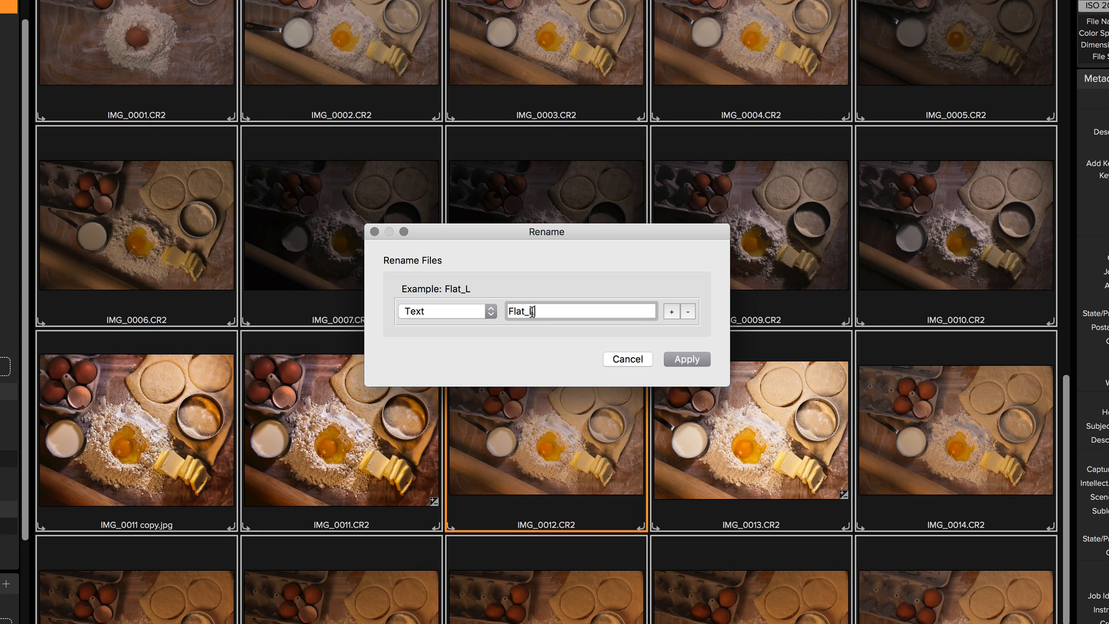
text(ay)
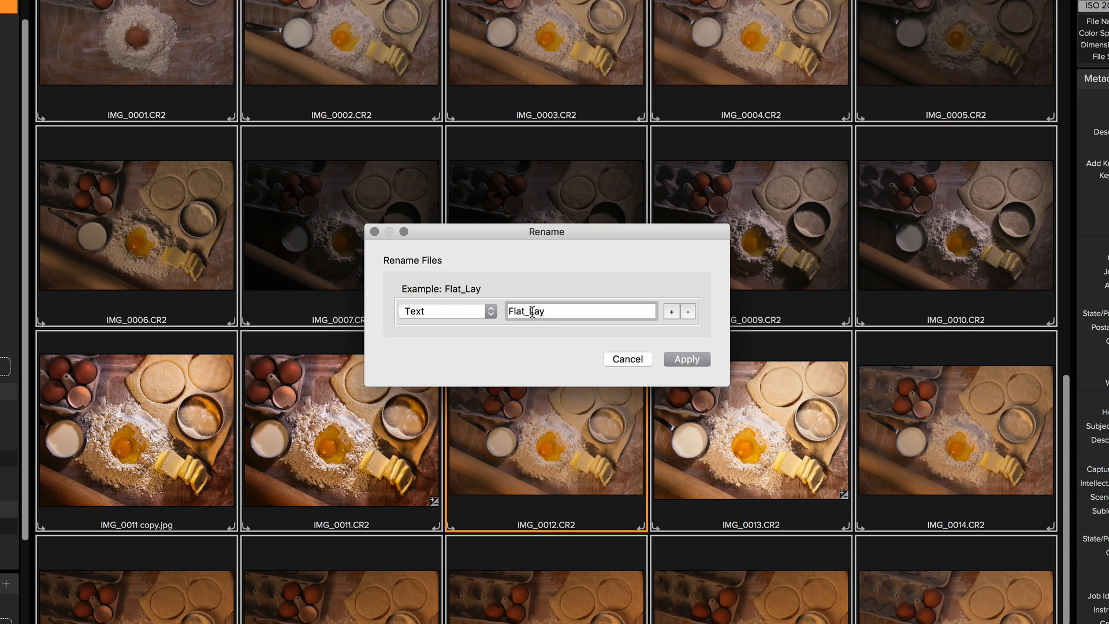
text(s_)
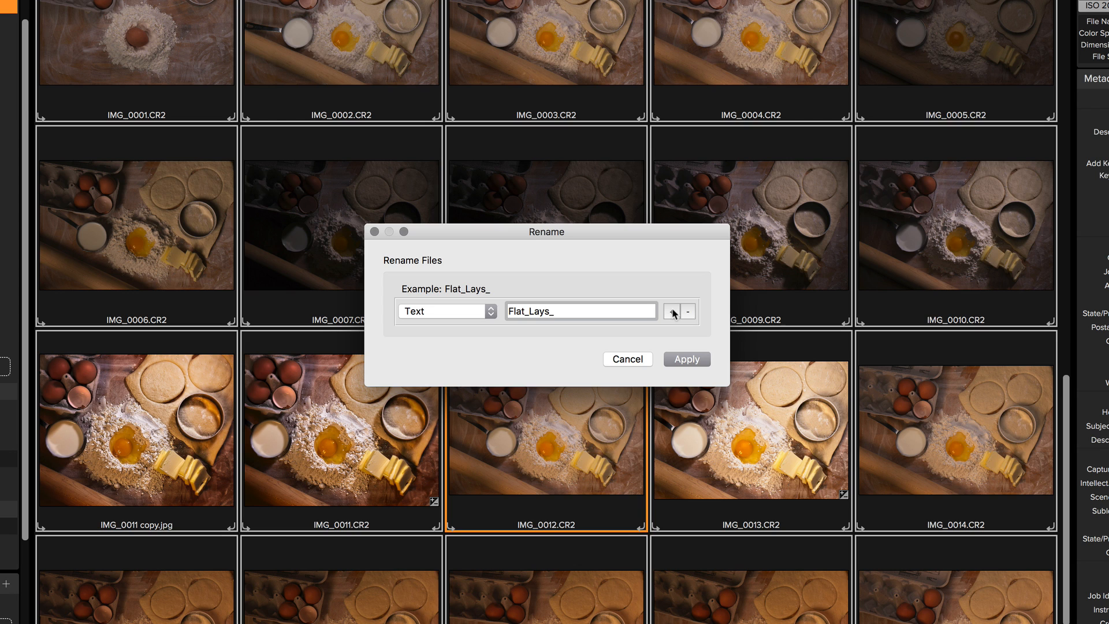
click(670, 310)
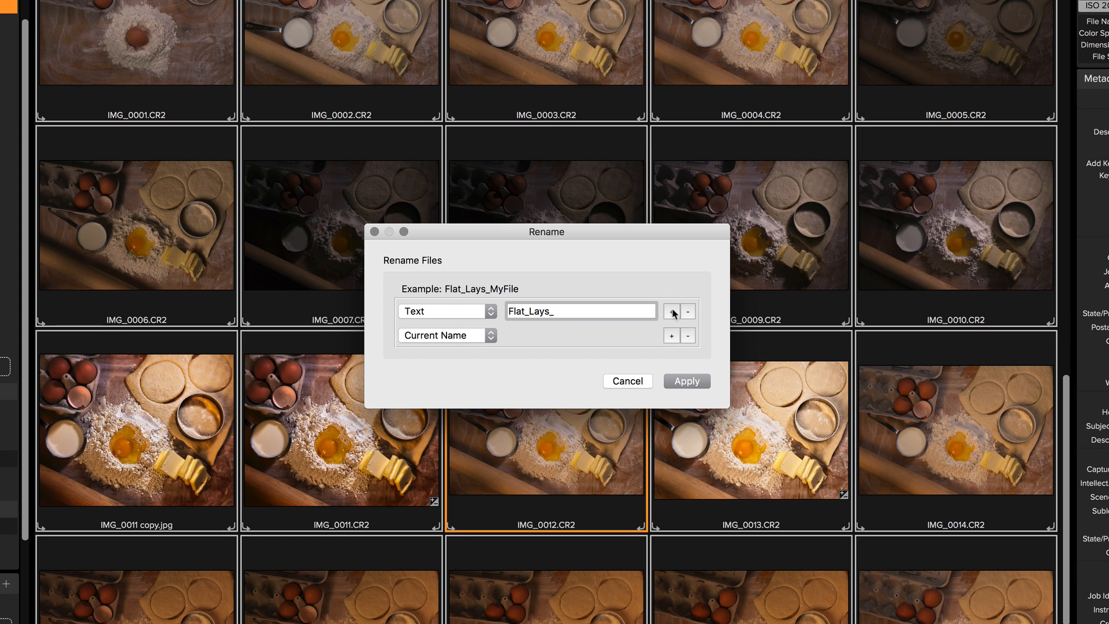
Make the second part a YYMMDD date and add a third Text part reading "_".
click(447, 335)
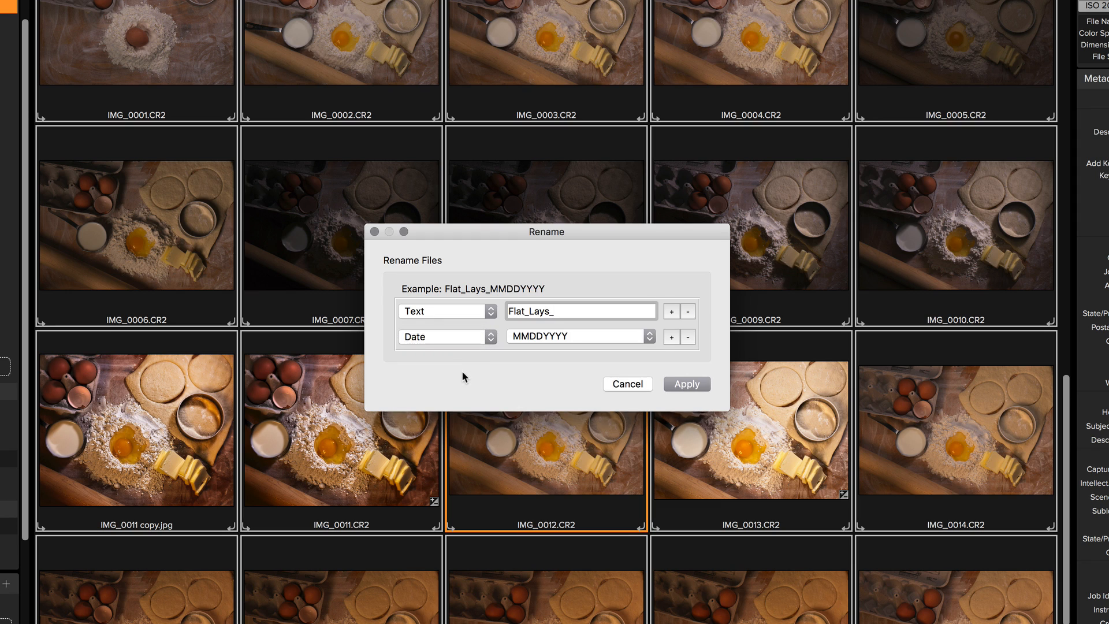
click(579, 336)
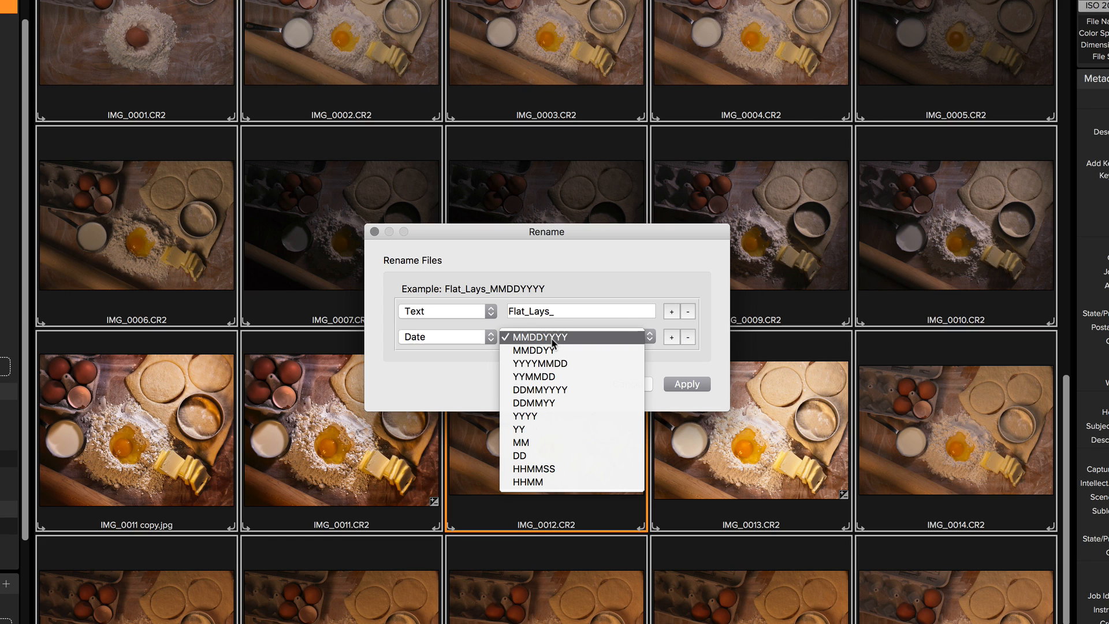
mouse_move(544, 363)
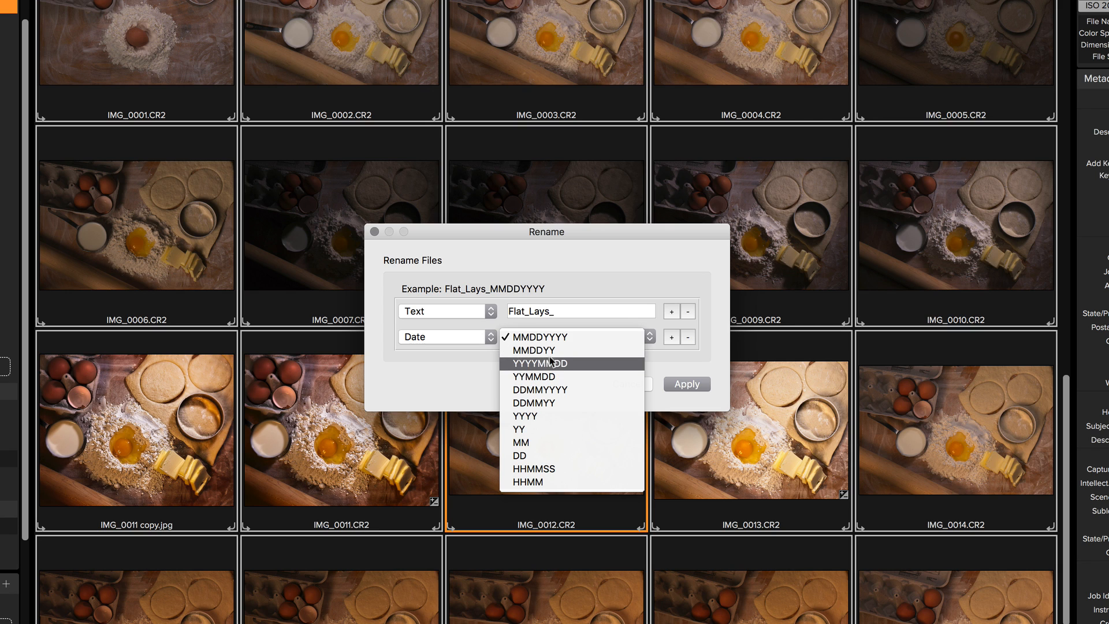
mouse_move(537, 376)
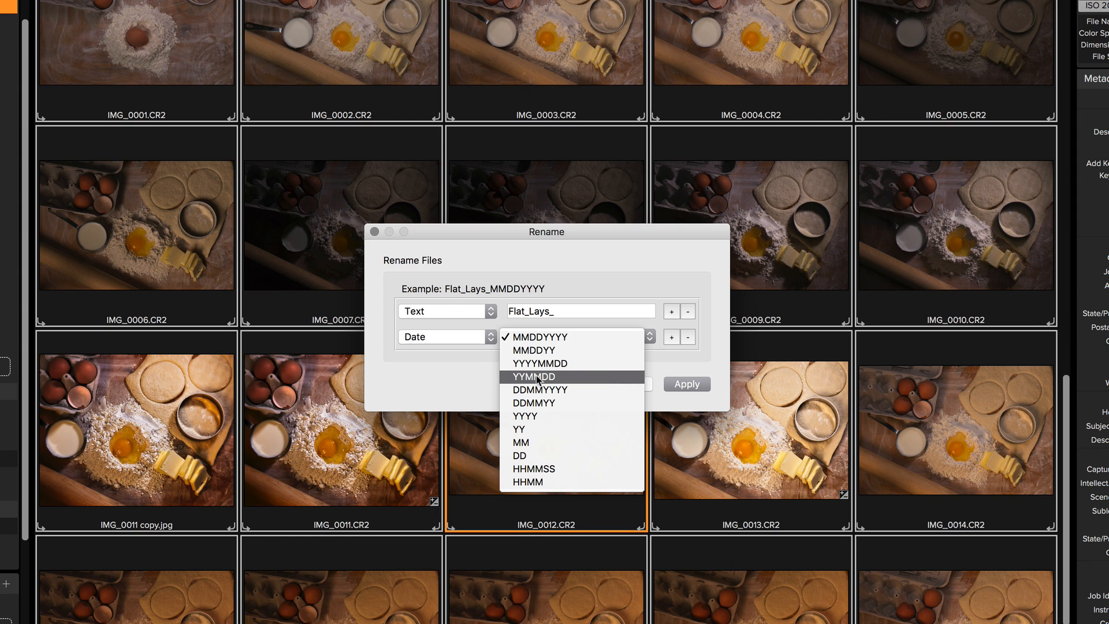
click(535, 376)
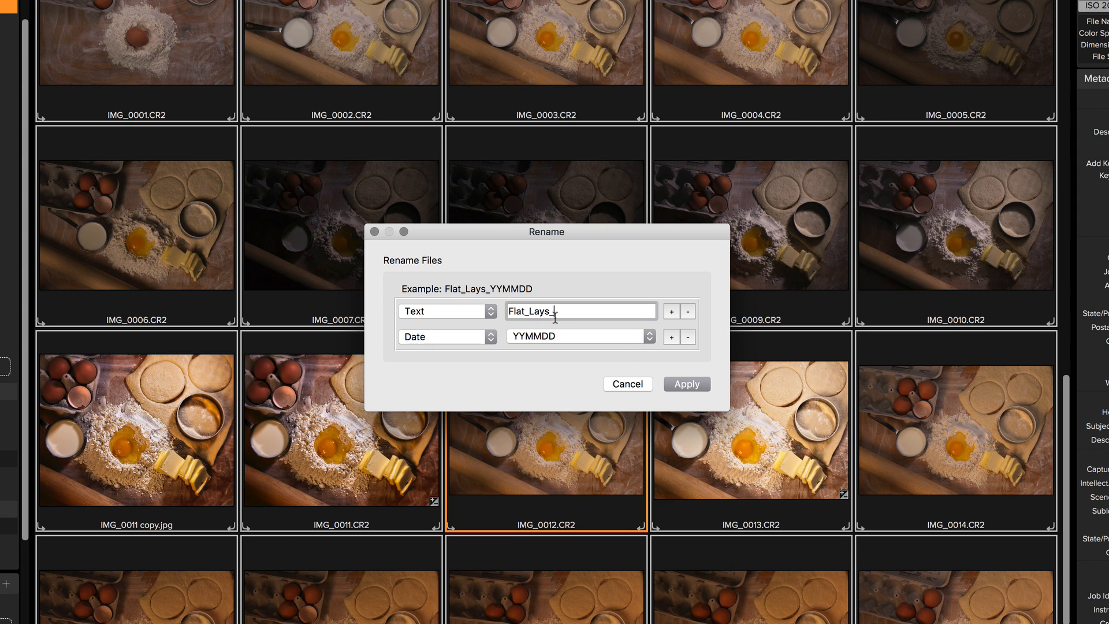
click(670, 336)
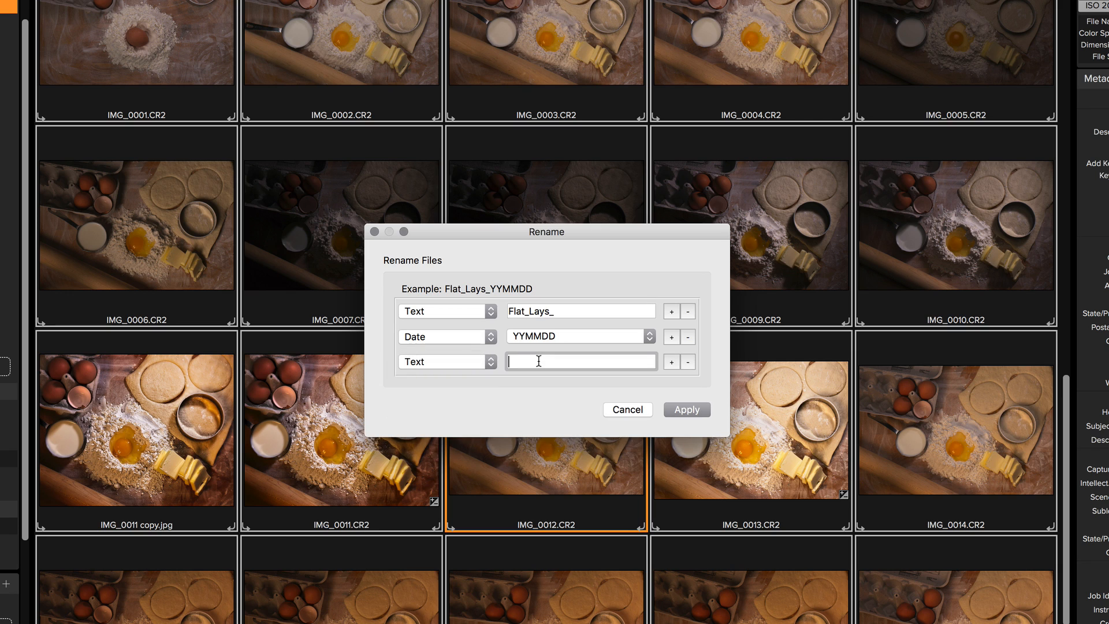
text(_)
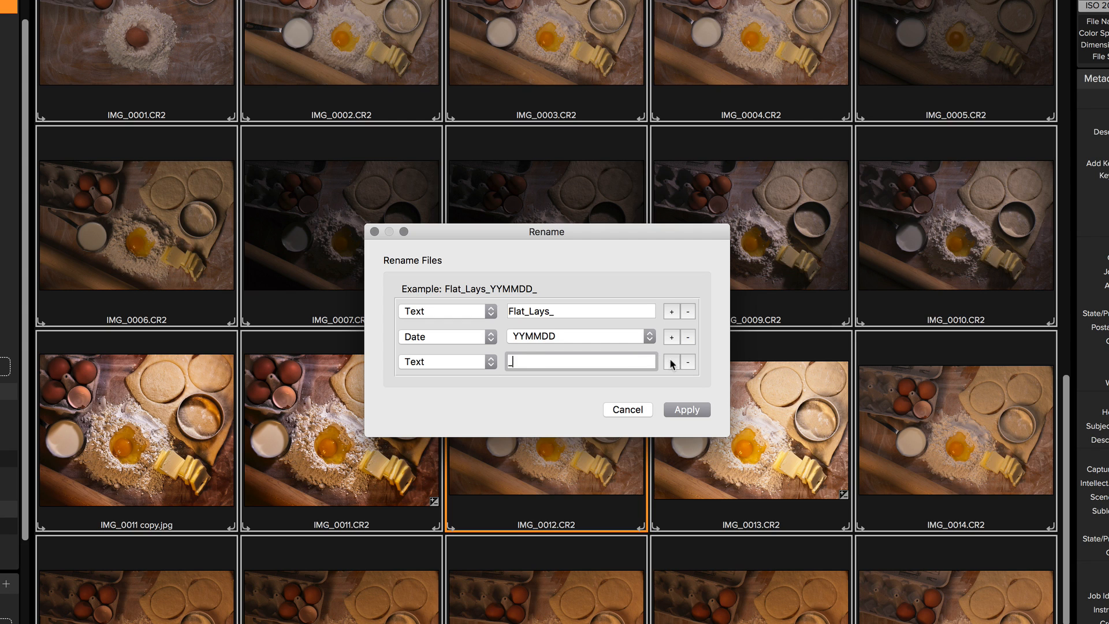
Add a Serial Number part starting at 0001 and apply the new names to all photos.
click(670, 362)
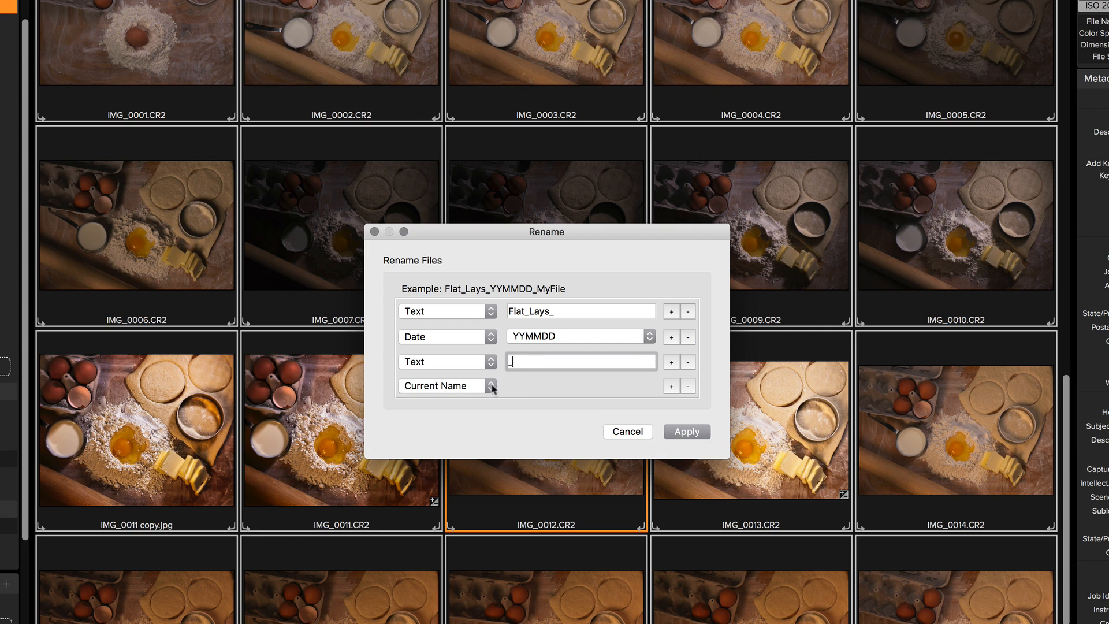
click(446, 386)
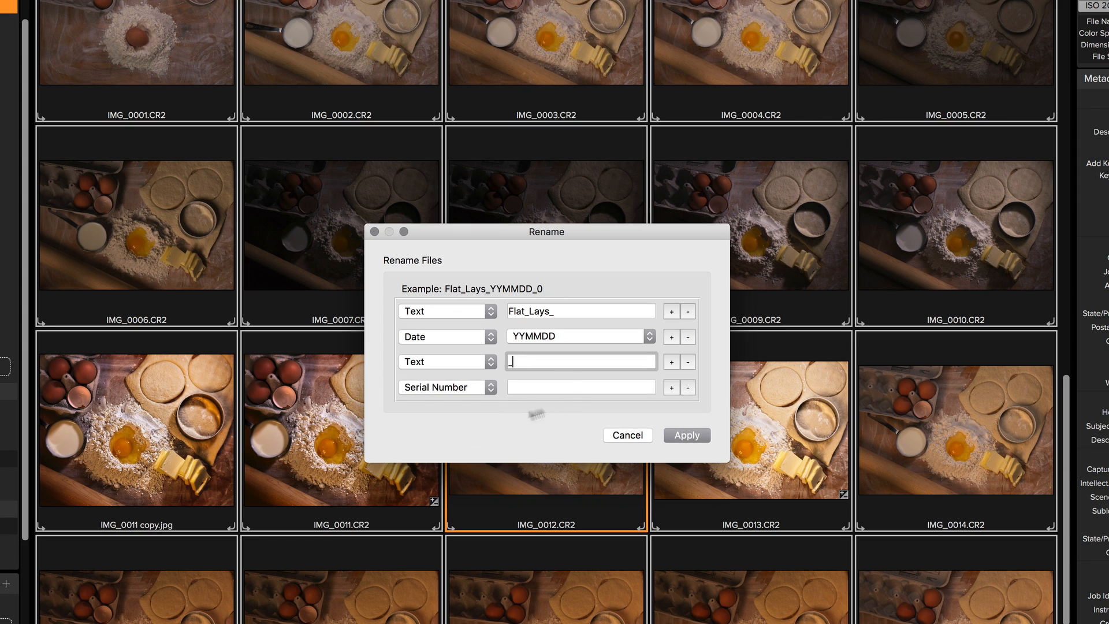
click(580, 387)
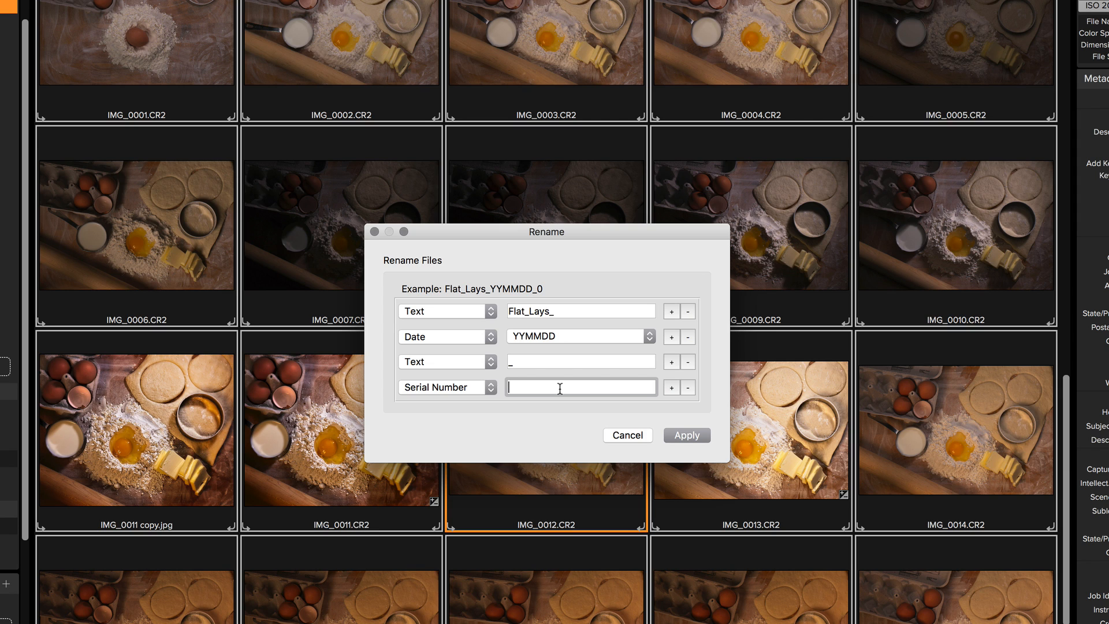
text(0001)
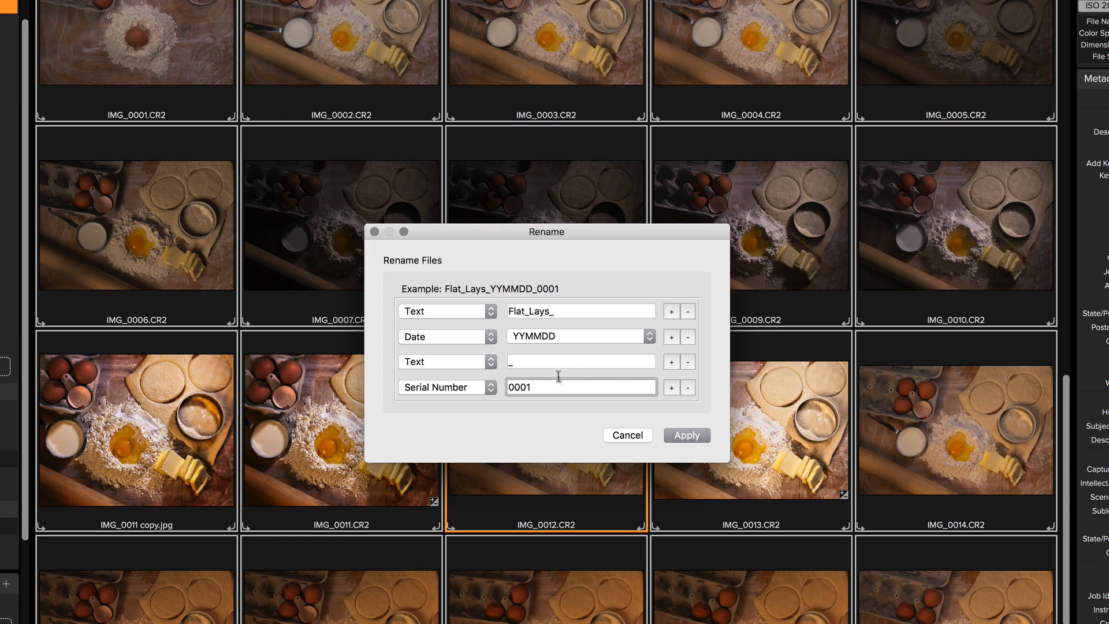
mouse_move(467, 322)
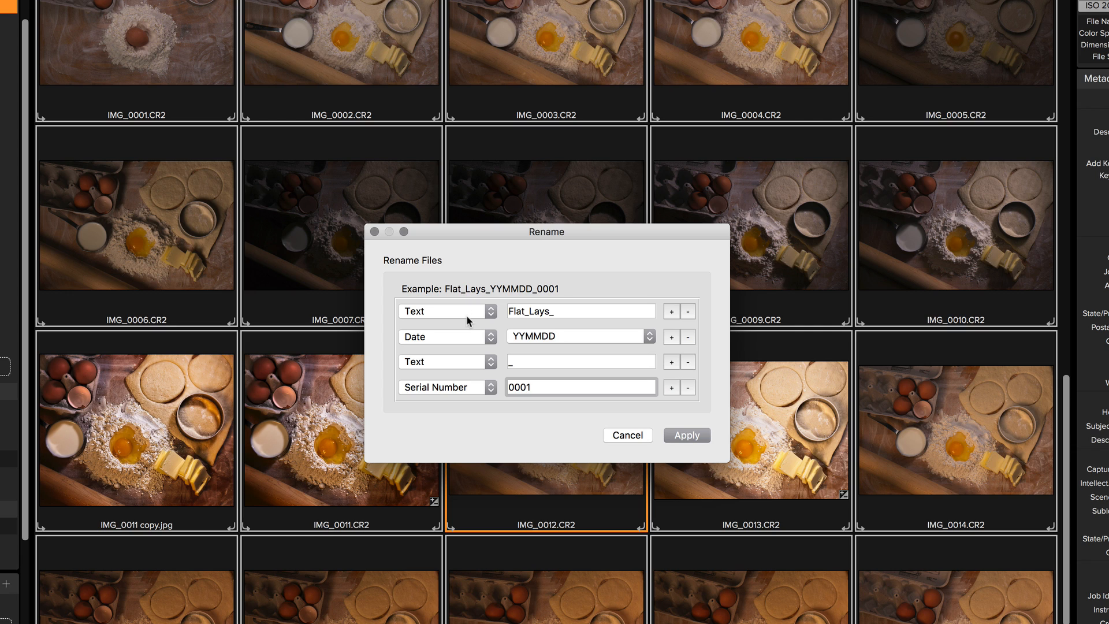
mouse_move(448, 295)
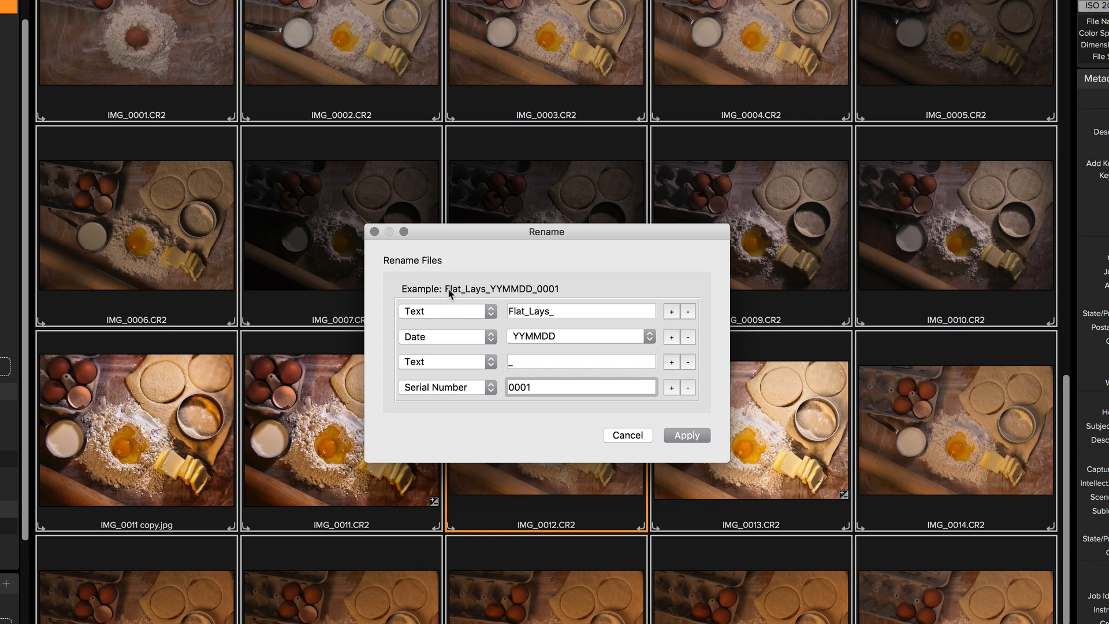
mouse_move(508, 291)
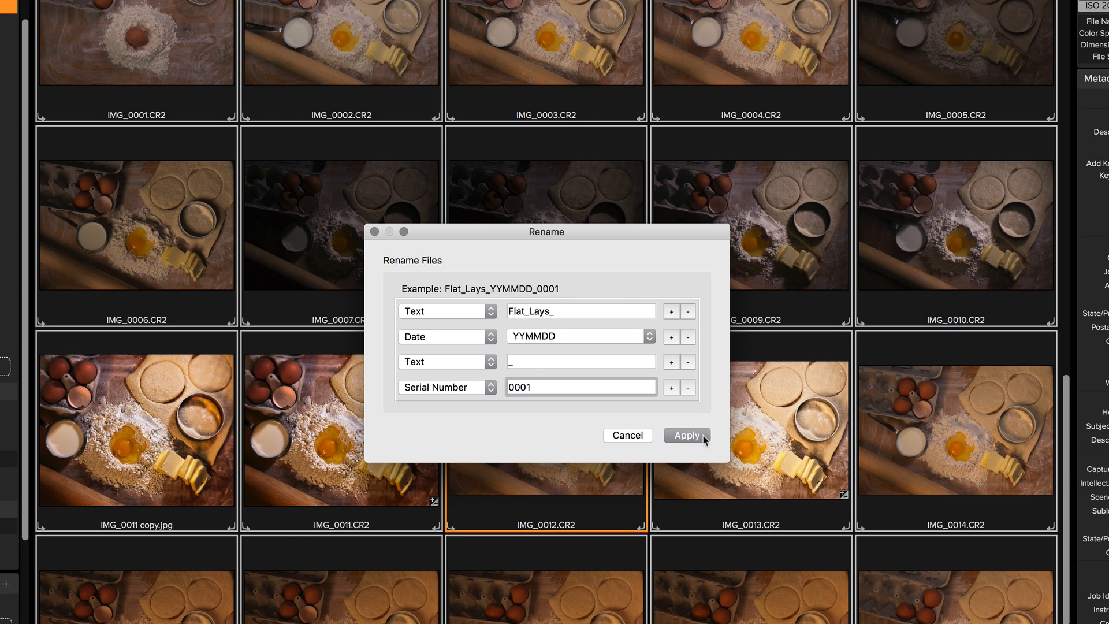
click(685, 435)
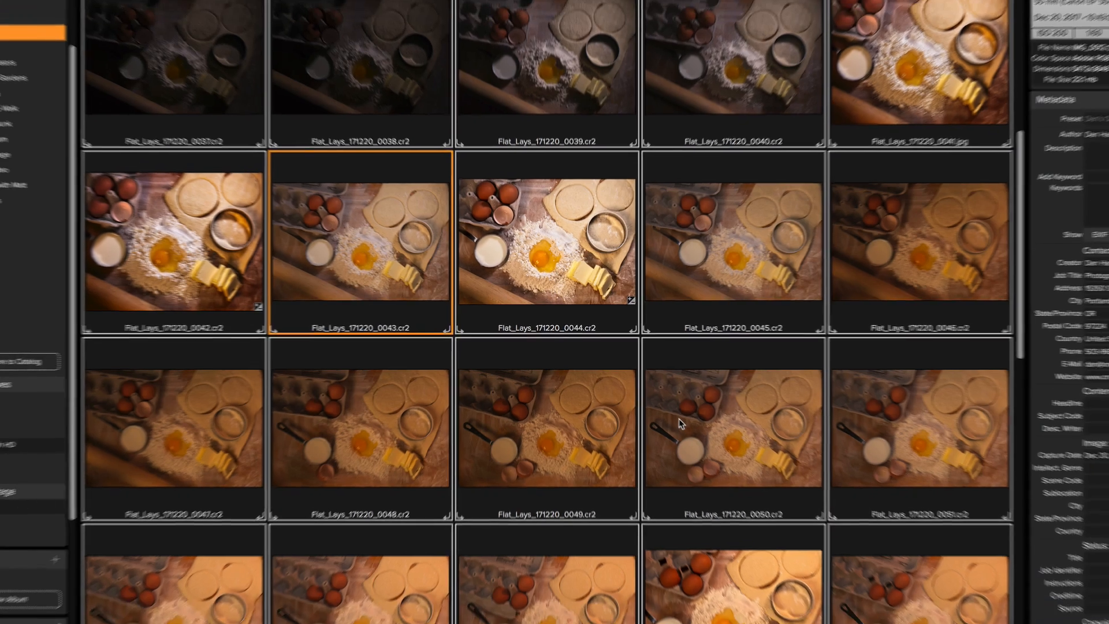